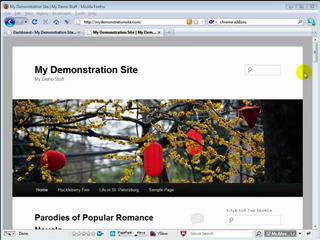
pyautogui.scroll(-3)
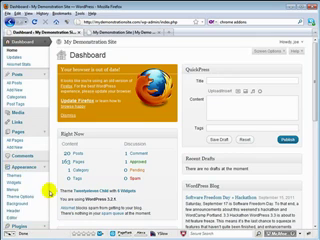
pyautogui.scroll(-3)
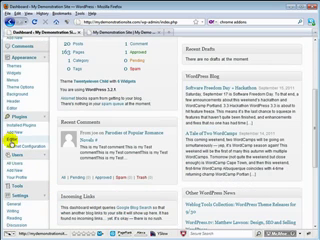